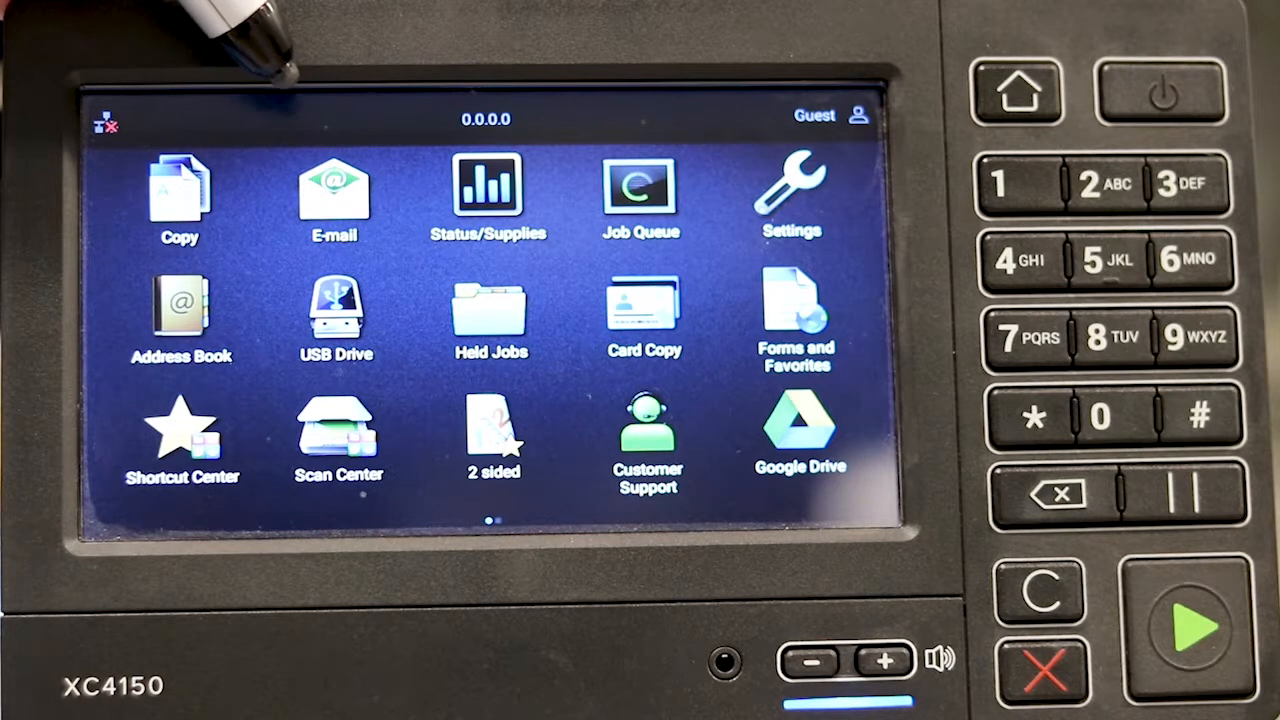
Bring up the Address Book listing the one saved contact, checked as recipient
left_click(332, 184)
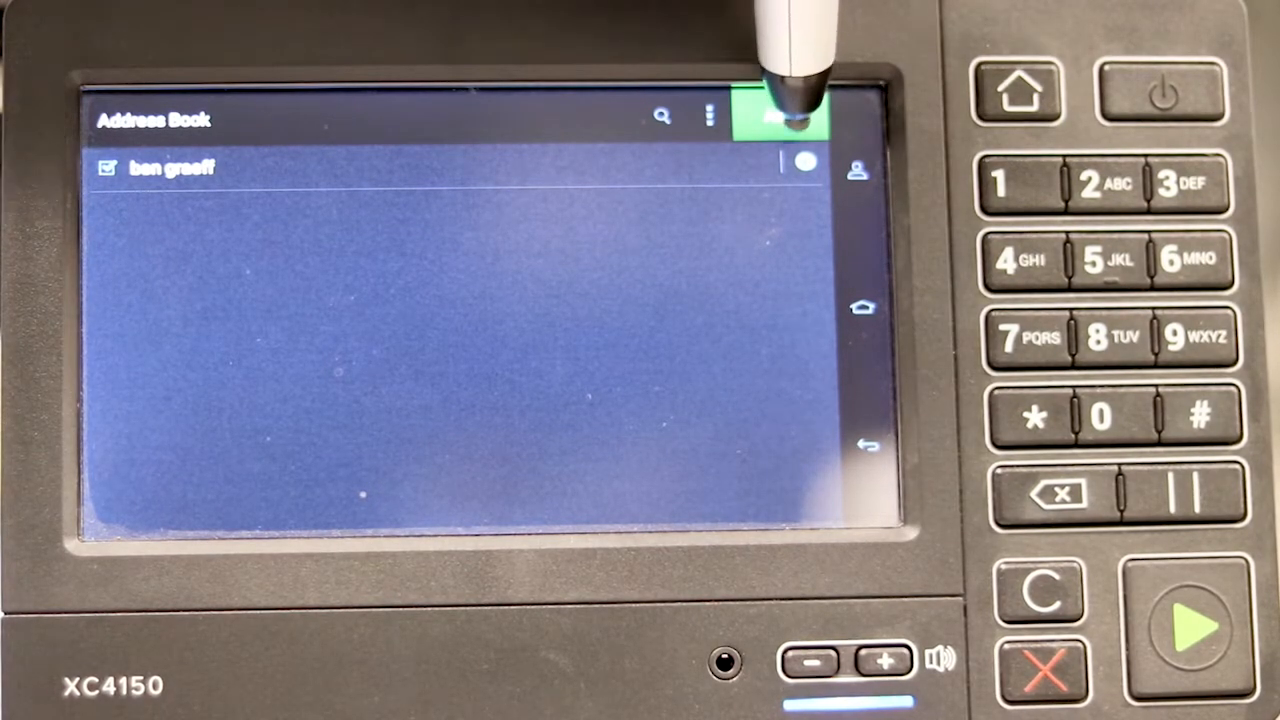
Begin an E-mail scan with the chosen contact filled in as recipient, default settings shown
left_click(784, 120)
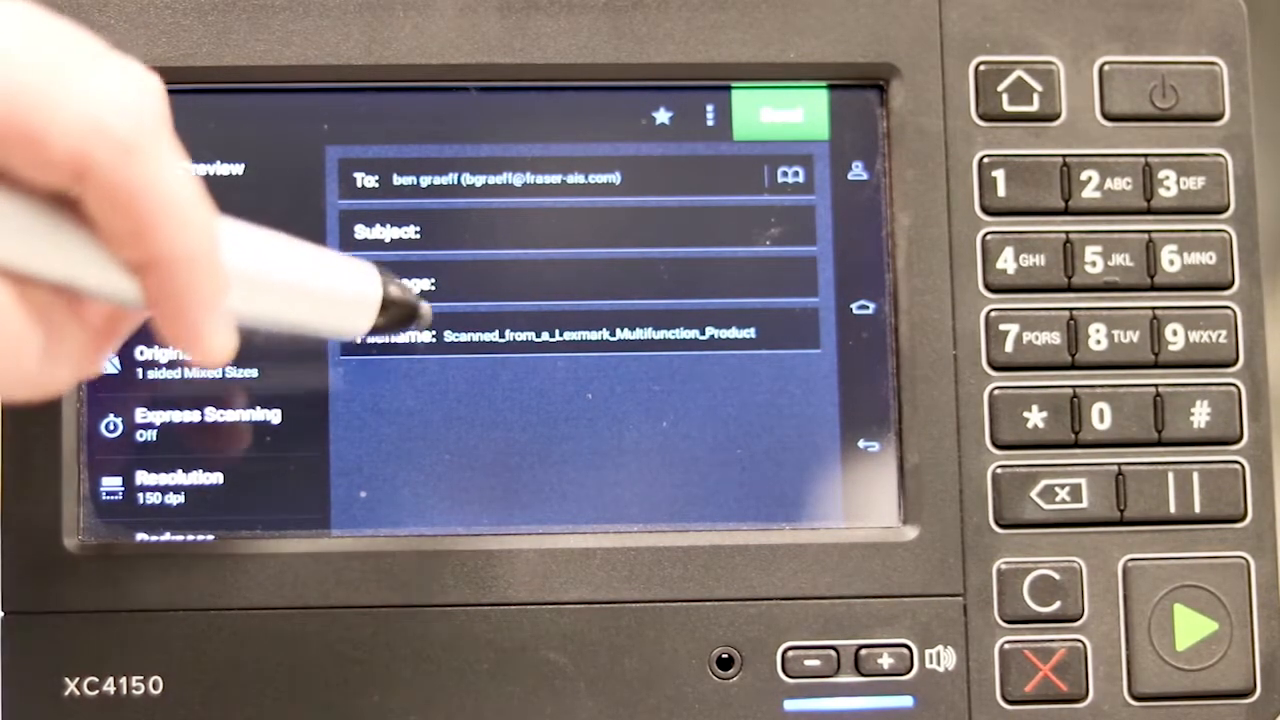
left_click(596, 332)
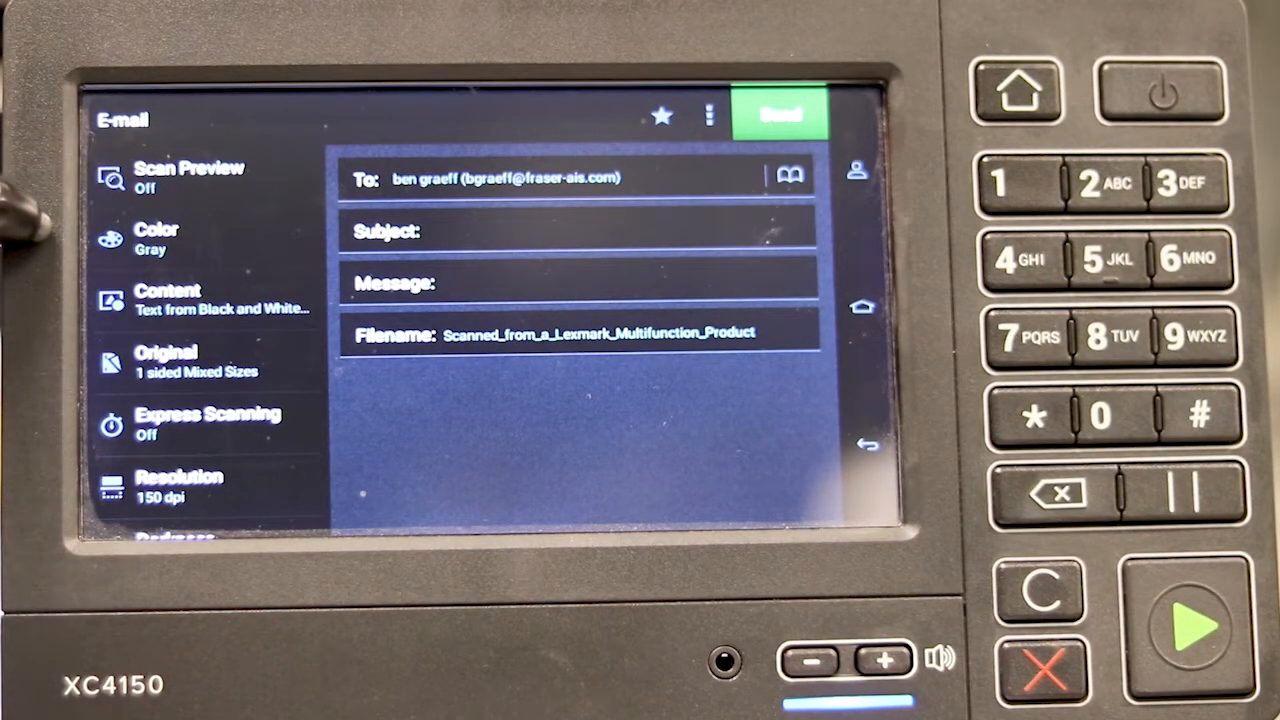
Choose Auto color and change the original's Sides from 1-Sided to 2-Sided
left_click(160, 236)
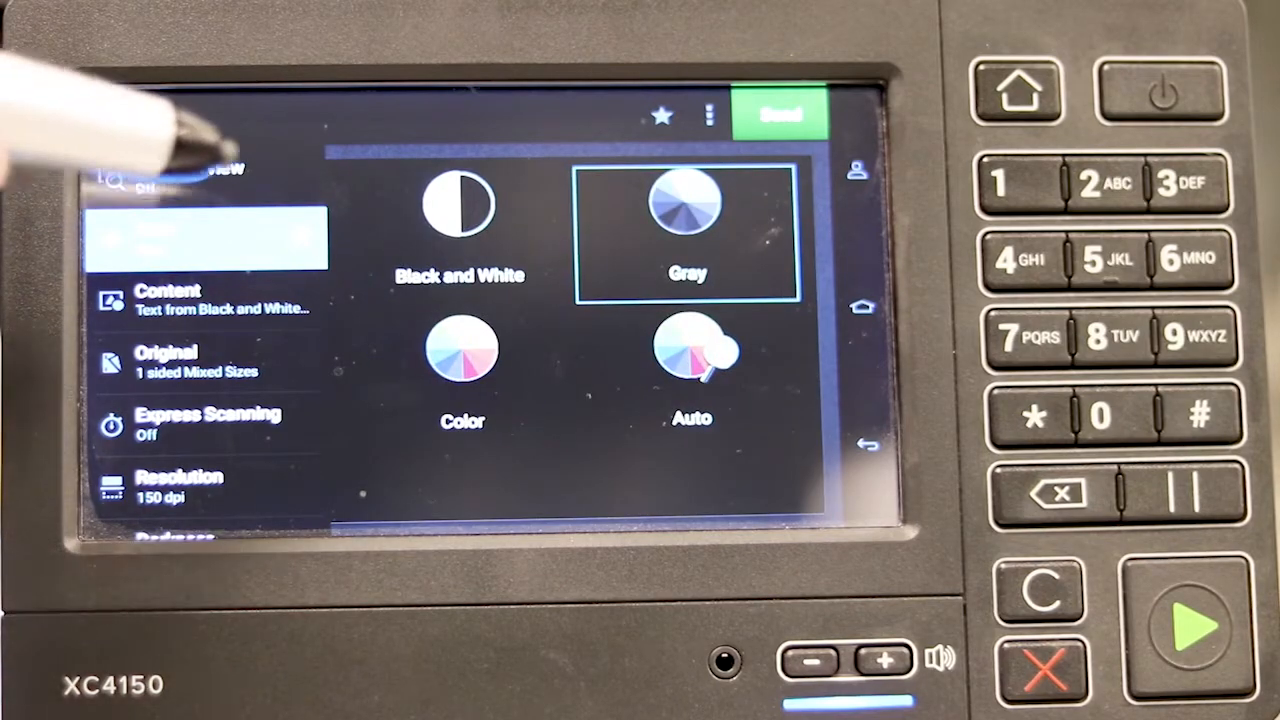
left_click(688, 364)
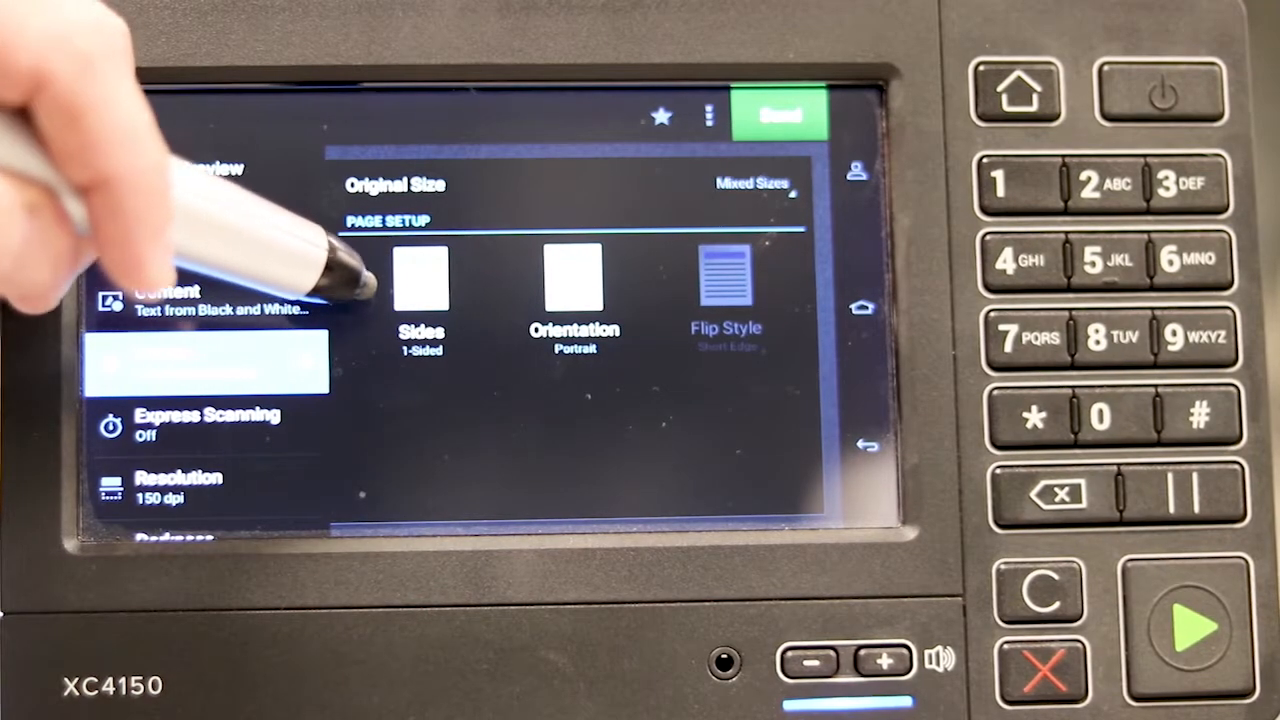
left_click(420, 290)
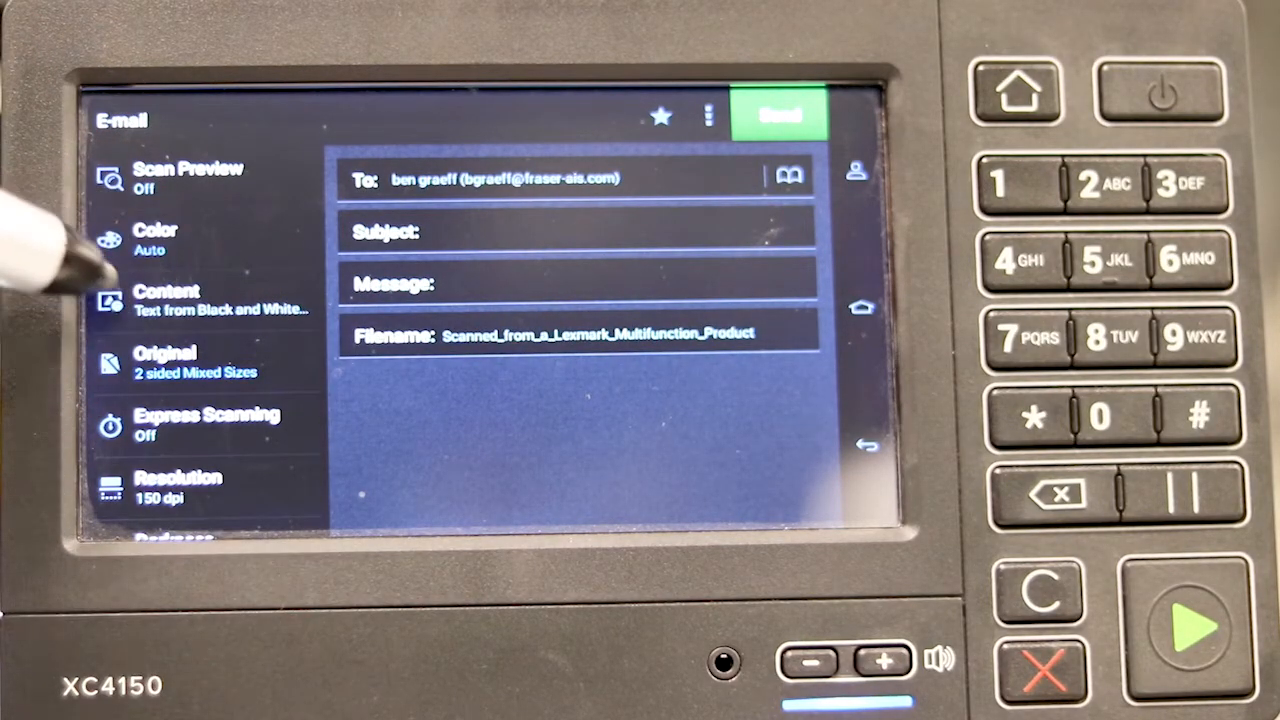
Review Darkness, then reach the Send As file type panel showing PDF (.pdf) options
scroll("down", 3)
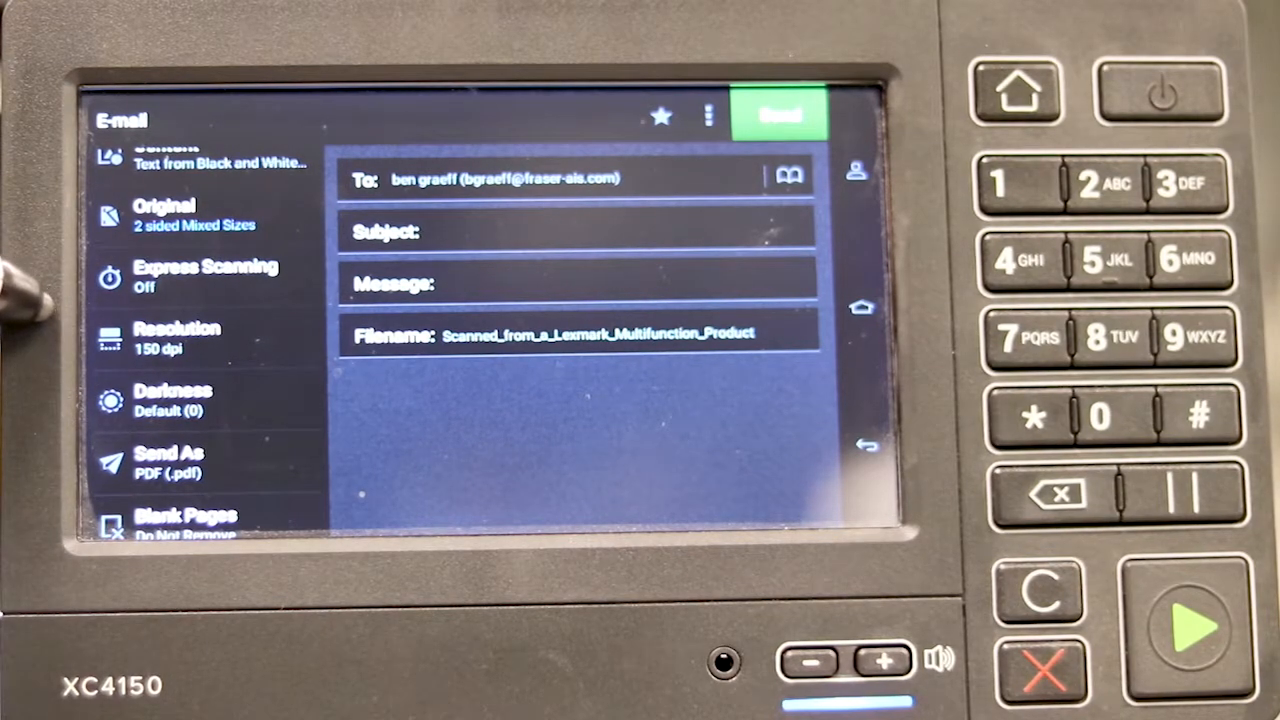
left_click(180, 338)
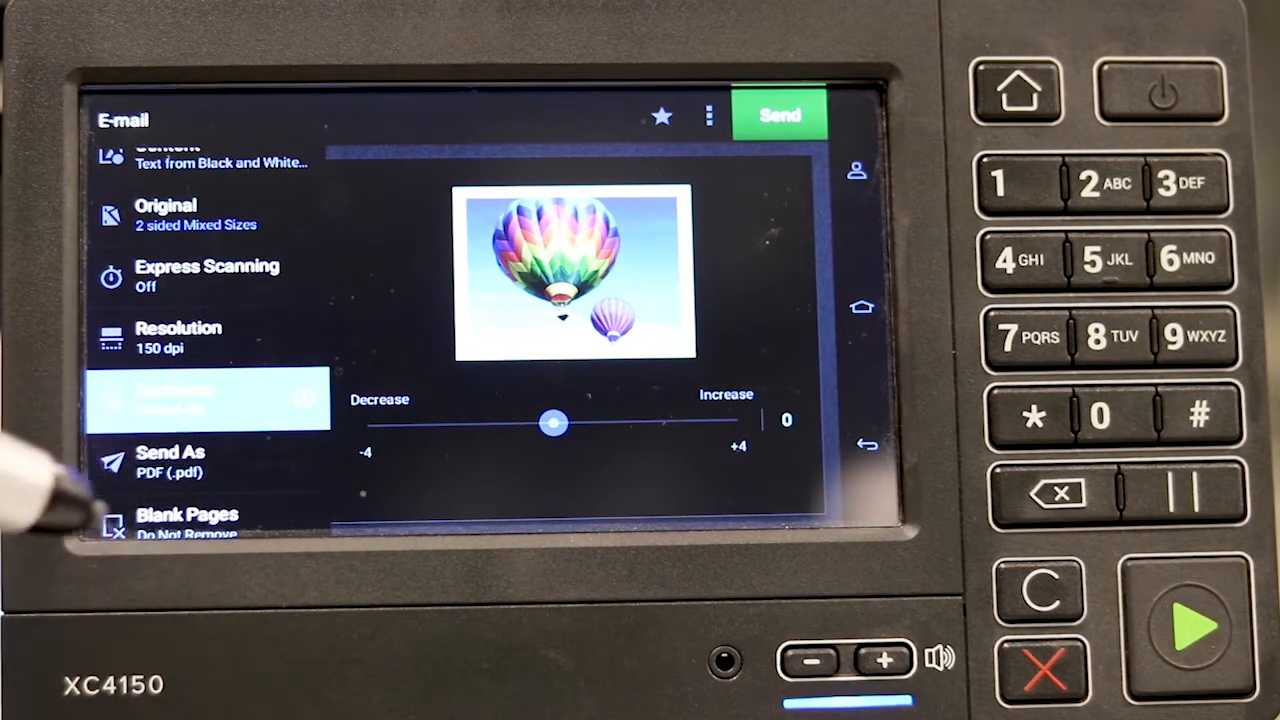
left_click(180, 458)
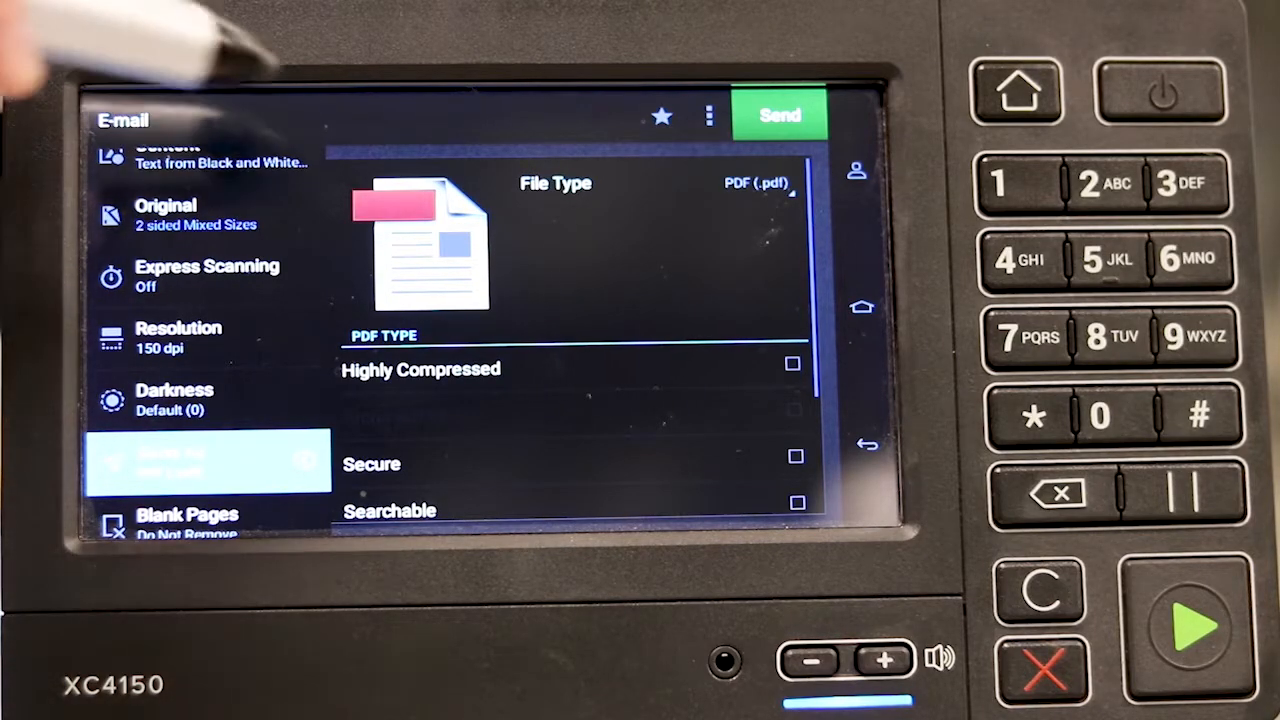